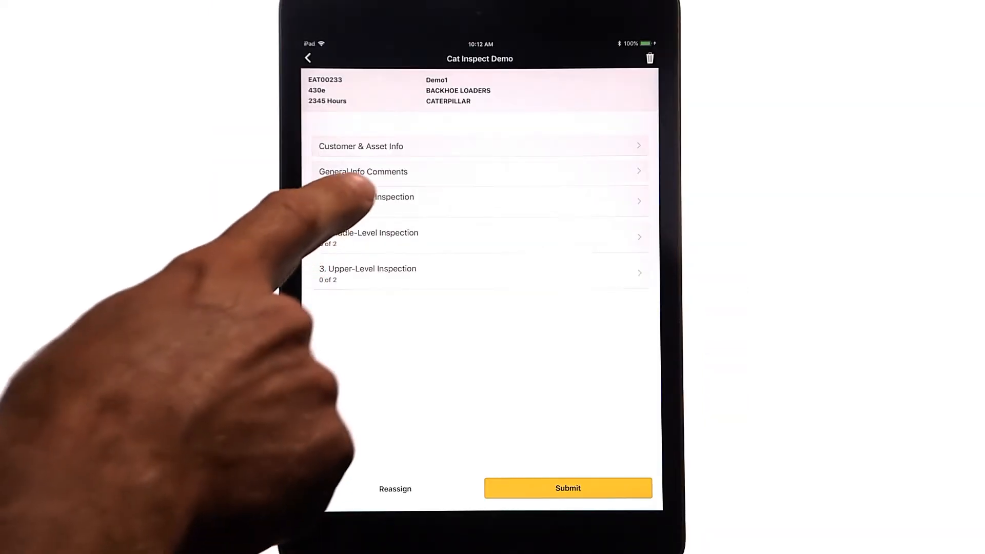
Reach the Infrared Sensor Lens question via Lower-Level Inspection and view its reference picture under Additional Information.
click(393, 200)
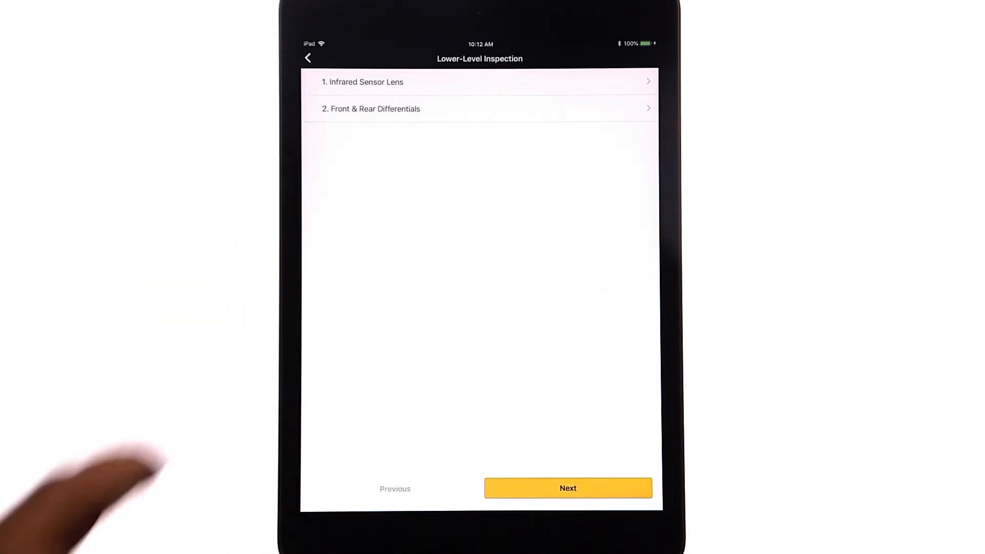
click(363, 82)
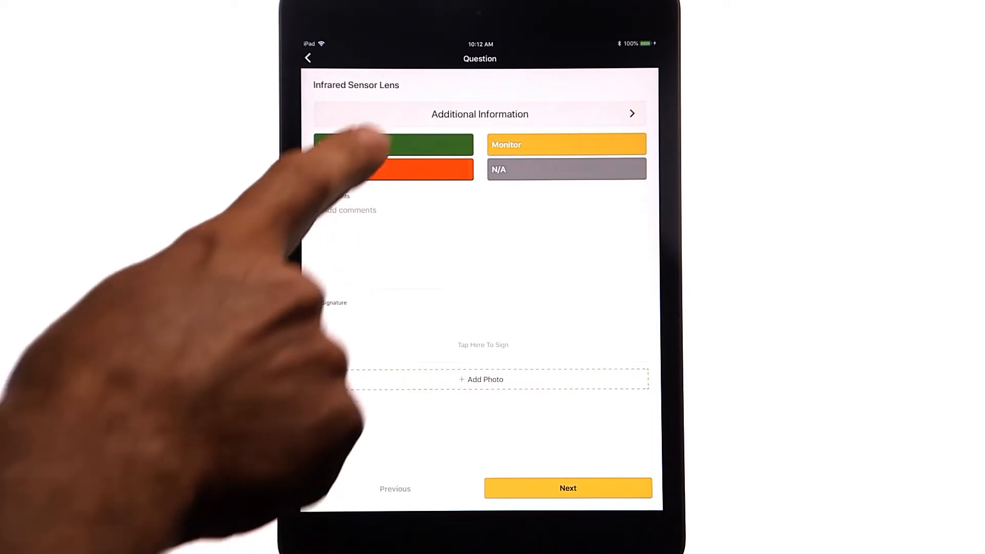
click(479, 114)
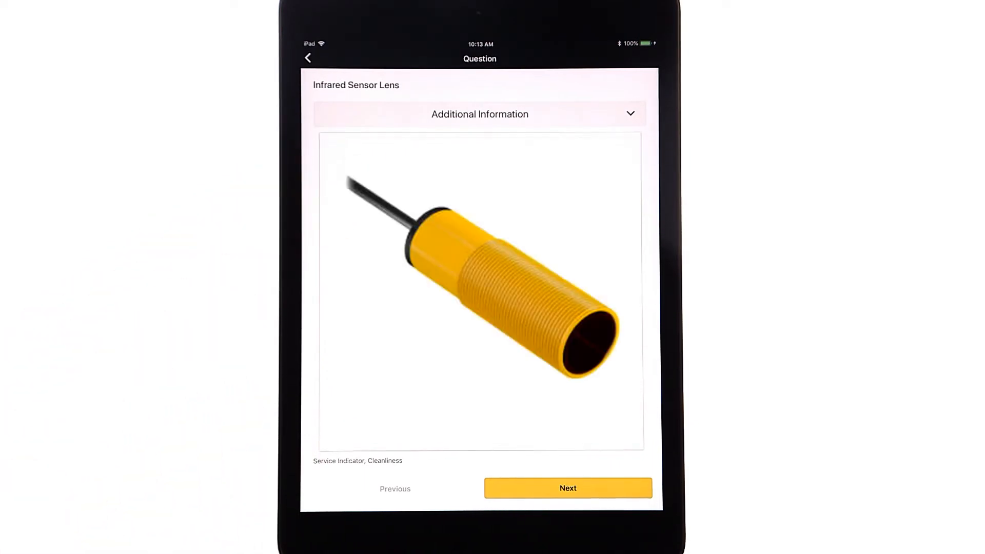
click(480, 114)
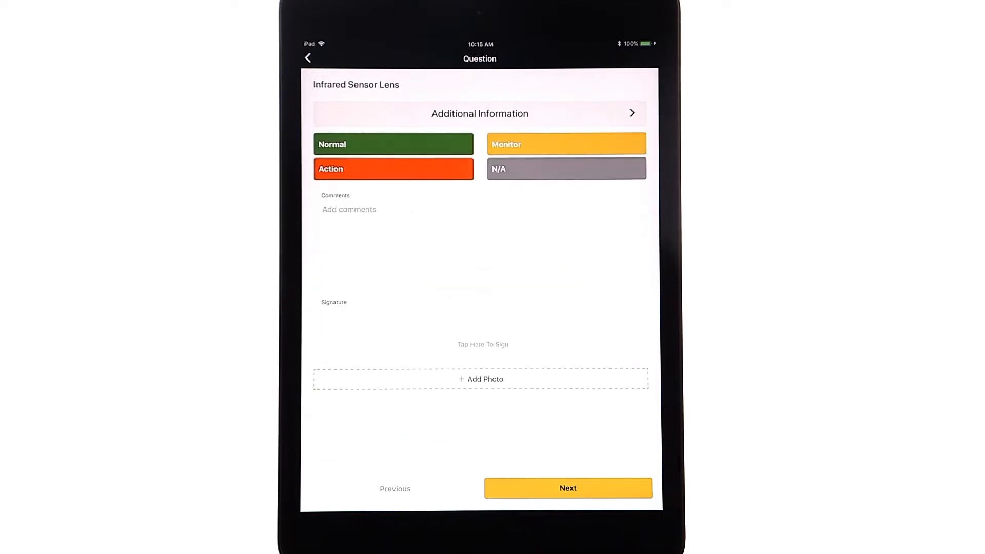
Rate the Infrared Sensor Lens as Normal and enter the comment 'Comment 123'.
click(393, 144)
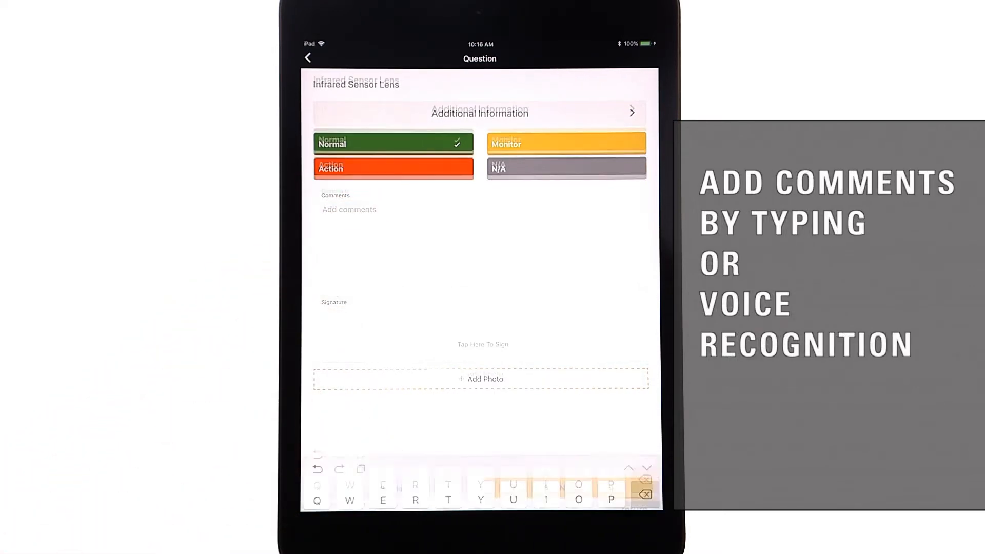
text(c)
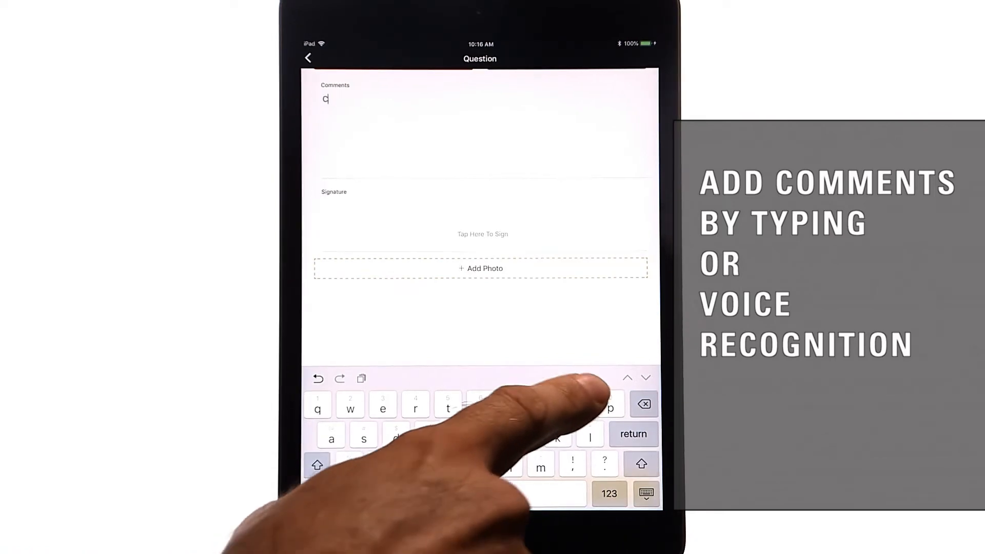
text(omme)
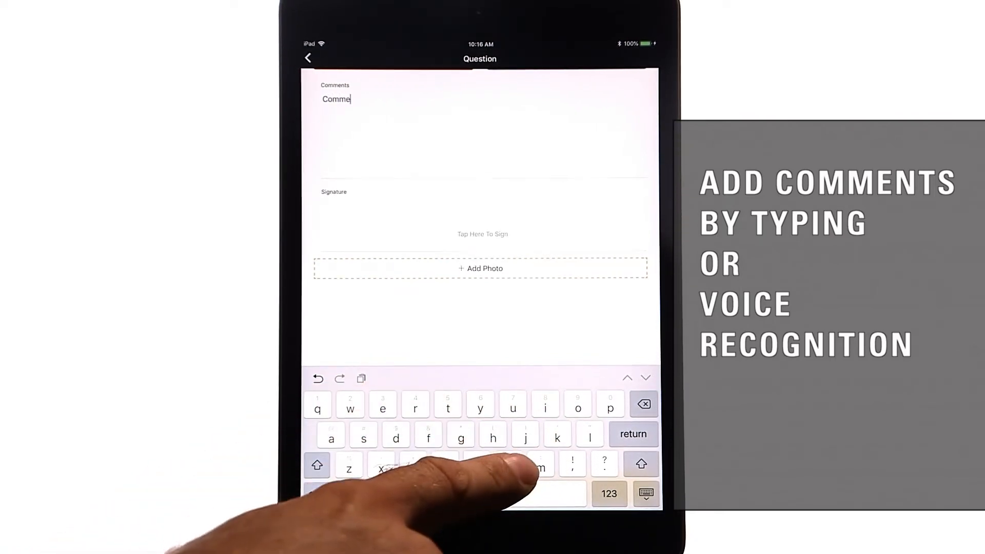
text(t)
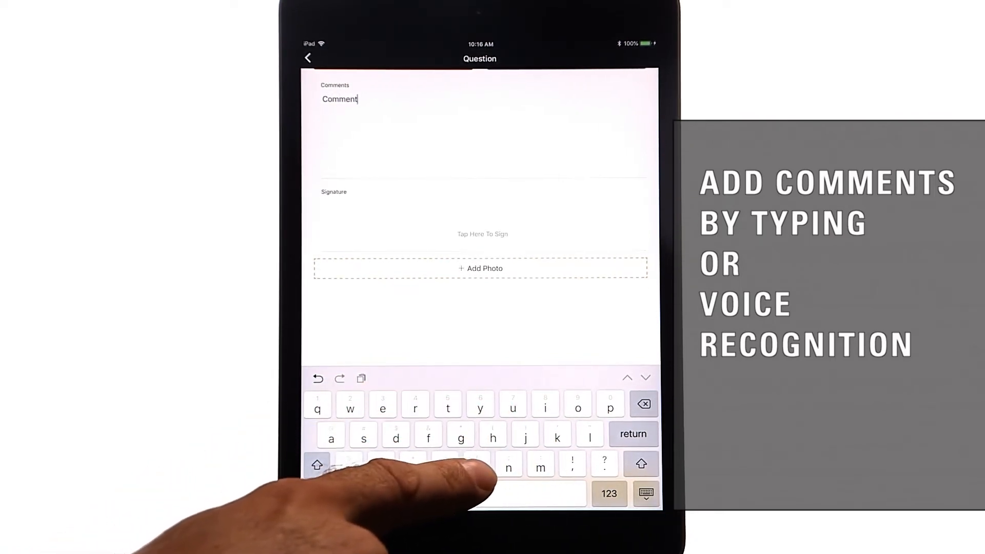
text(1)
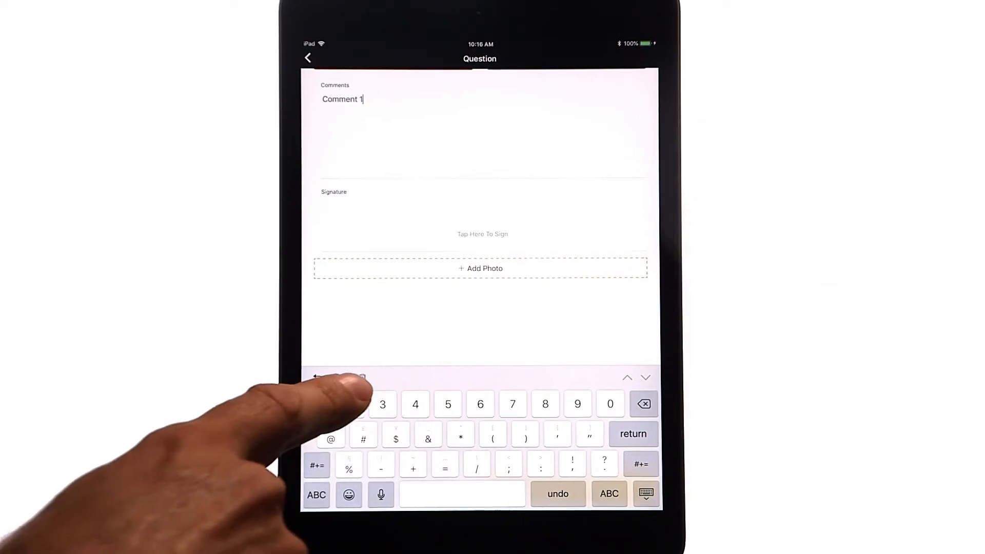
text(23)
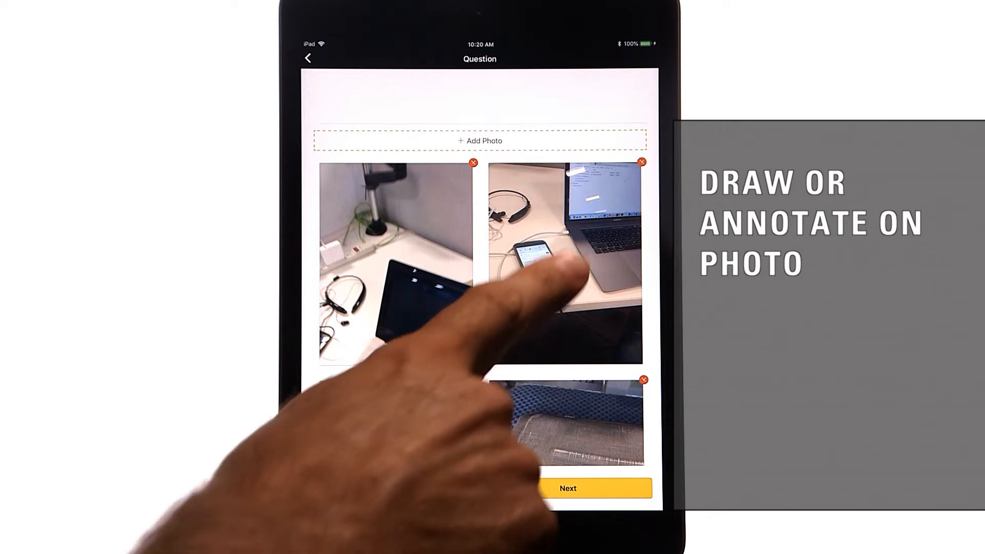
Draw a circle around the phone in an attached photo, save it, and advance to Front & Rear Differentials.
click(562, 257)
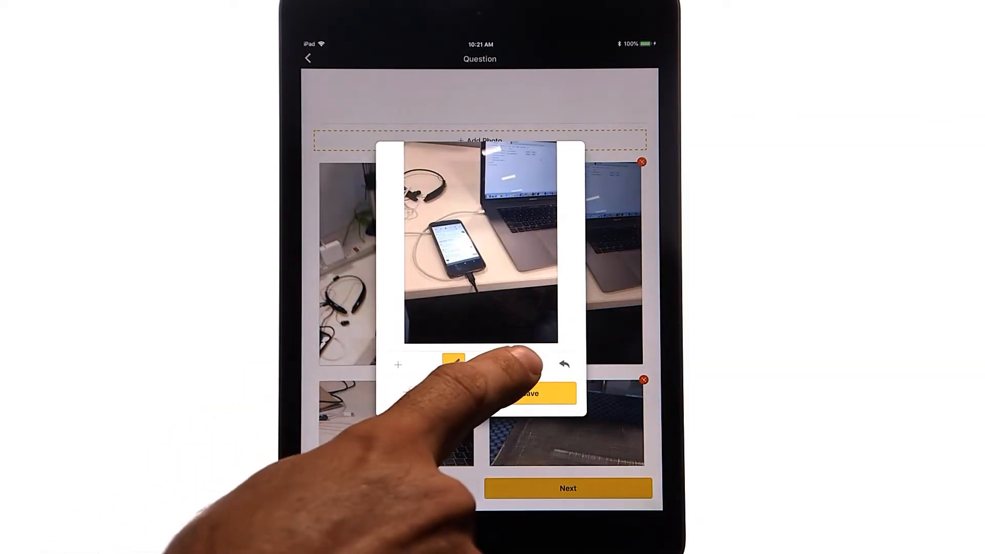
click(453, 364)
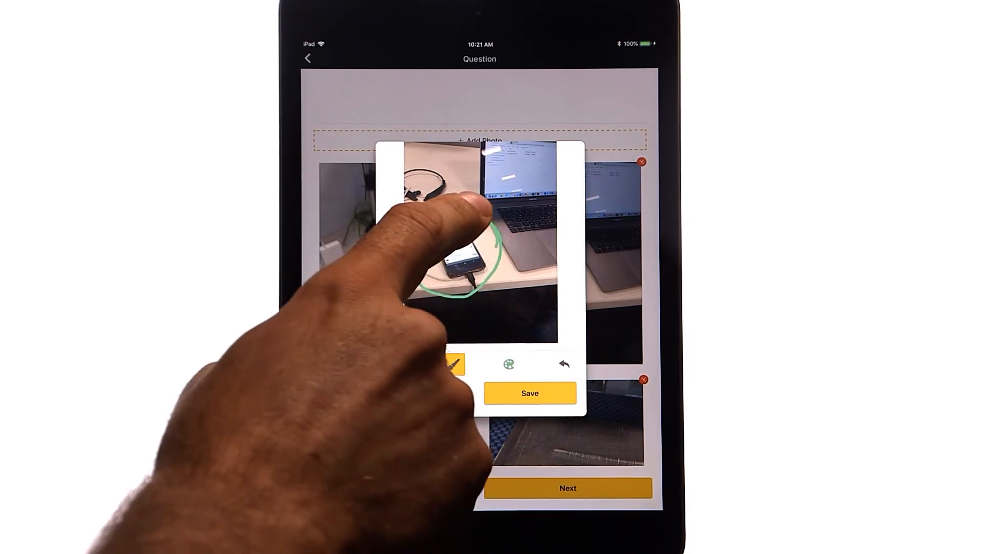
click(530, 393)
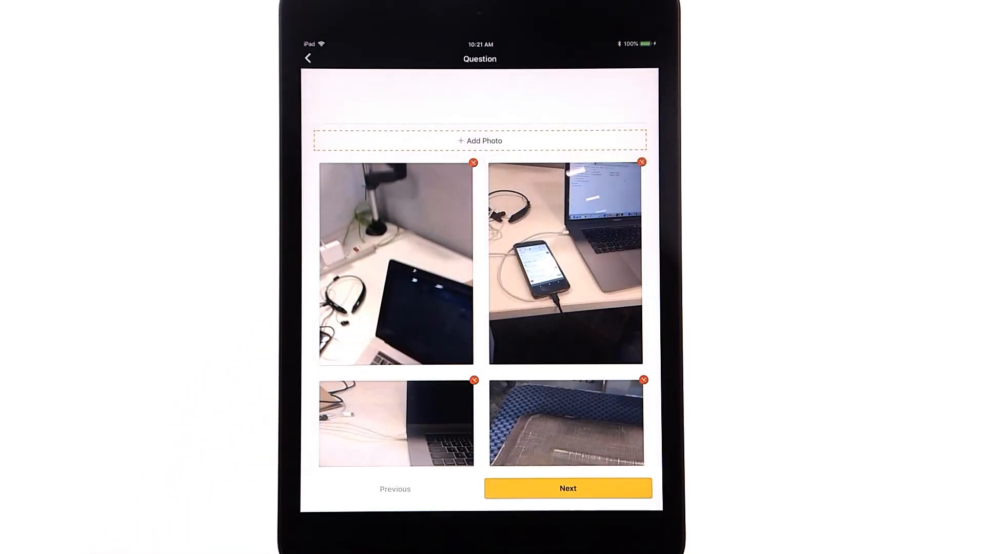
drag(508, 239, 571, 301)
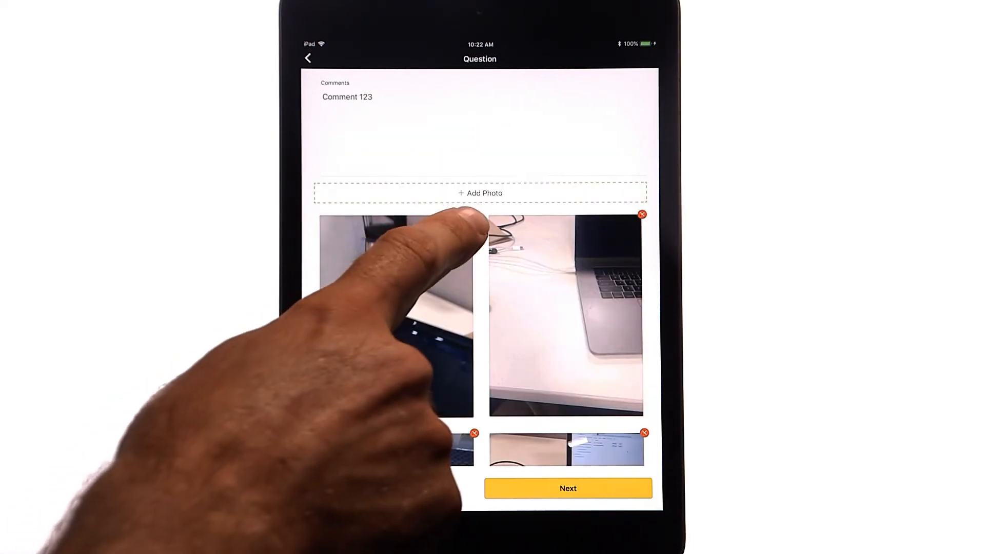
click(473, 214)
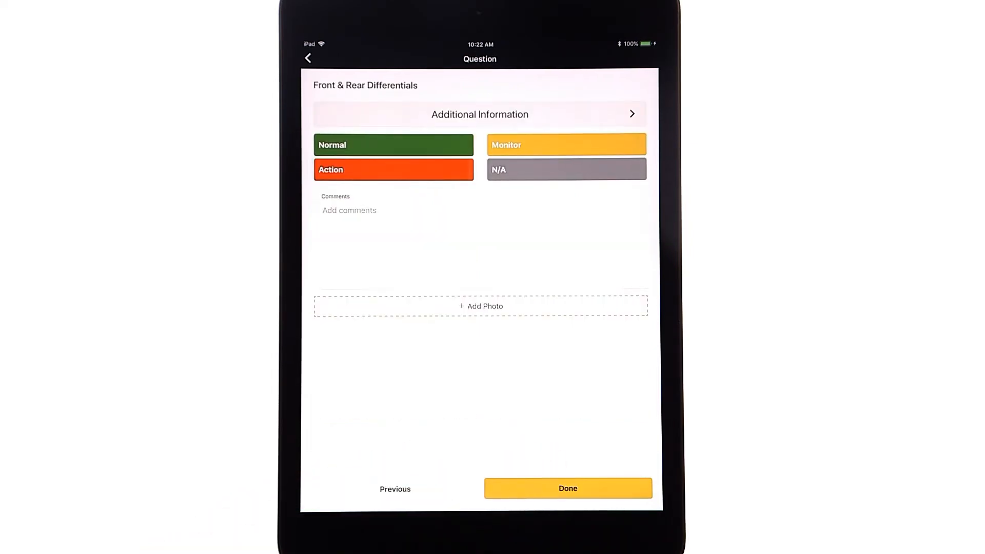
Finish the lower-level questions with a Monitor general comment 'Fire extinguisher low' and go back to the overview.
click(567, 489)
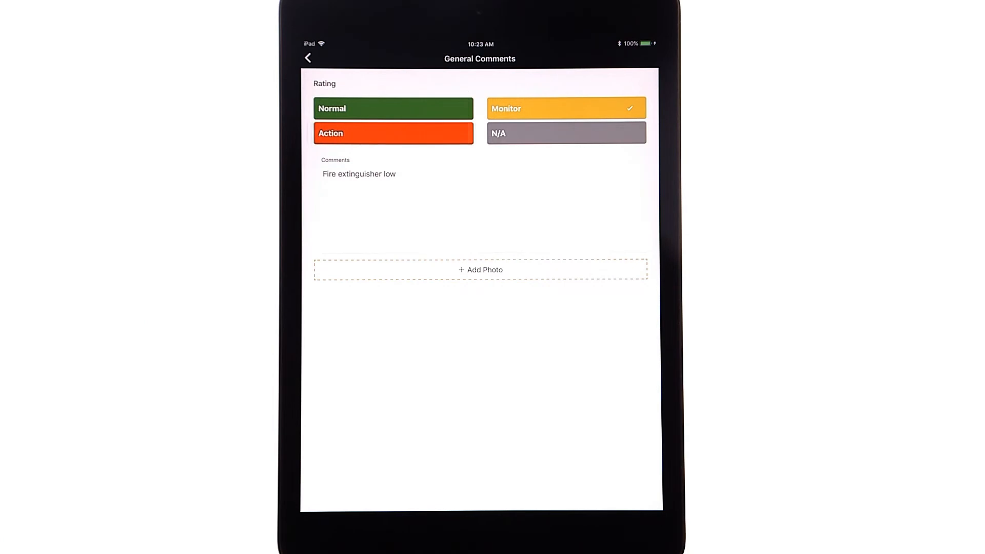
click(308, 57)
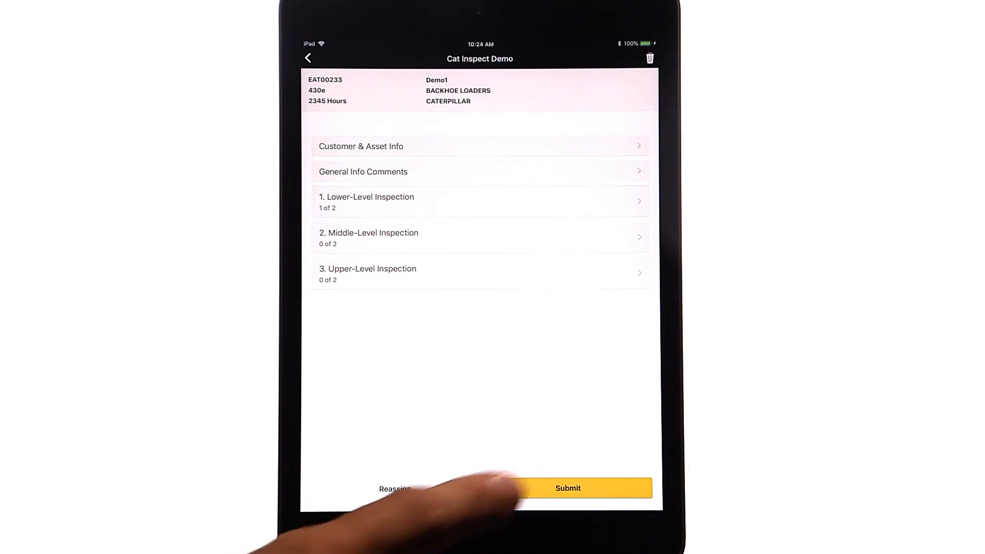
Start submission, set the signer title to Customer, and save a drawn 'Bob' signature.
click(567, 489)
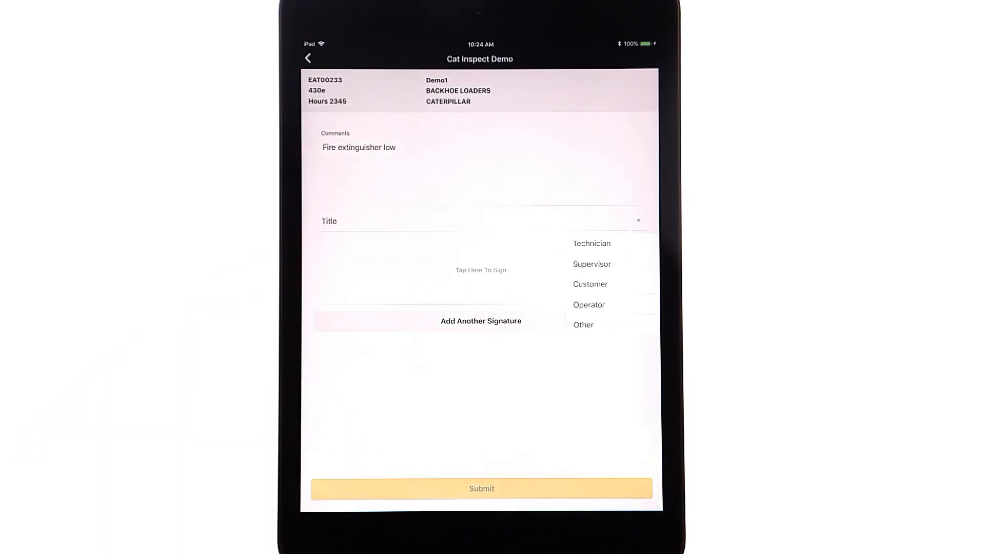
click(590, 284)
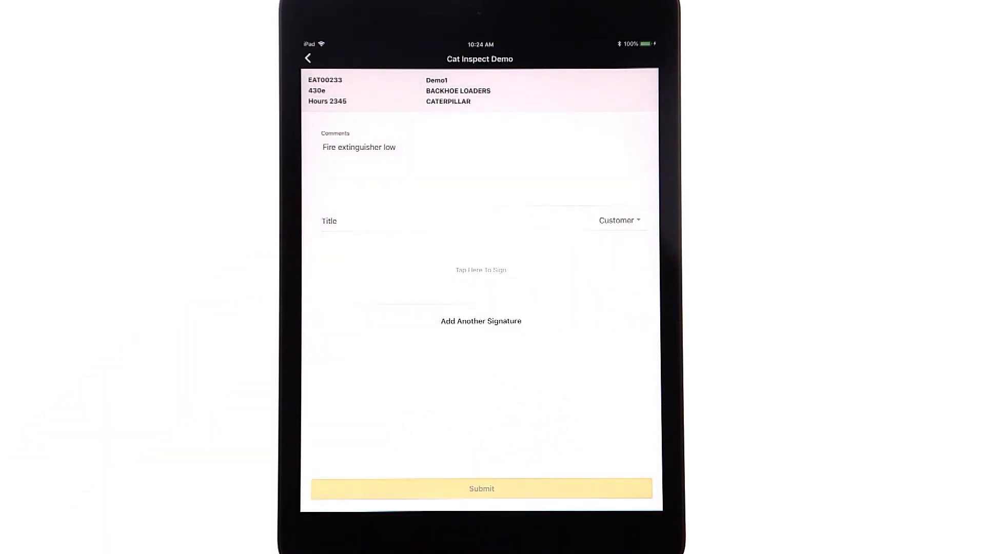
click(481, 269)
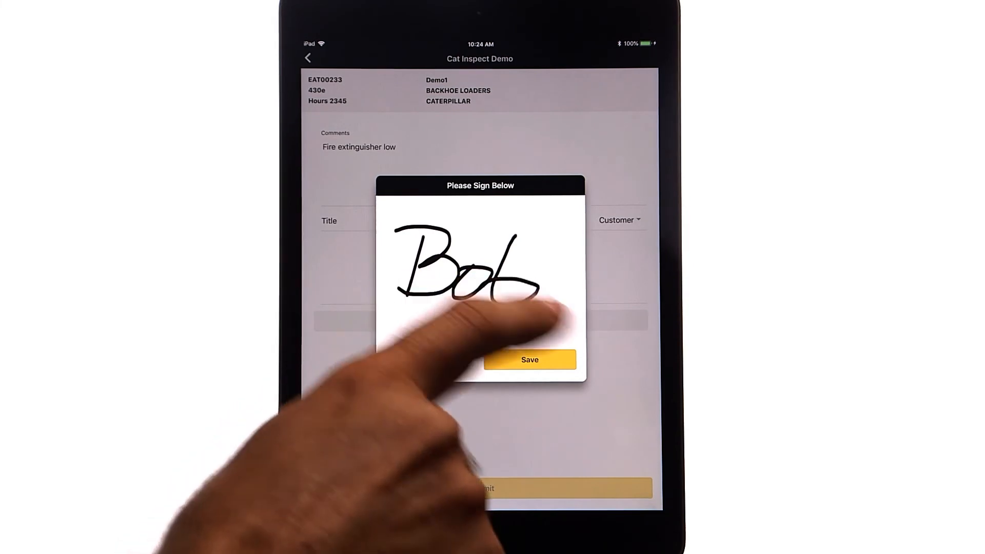
click(529, 359)
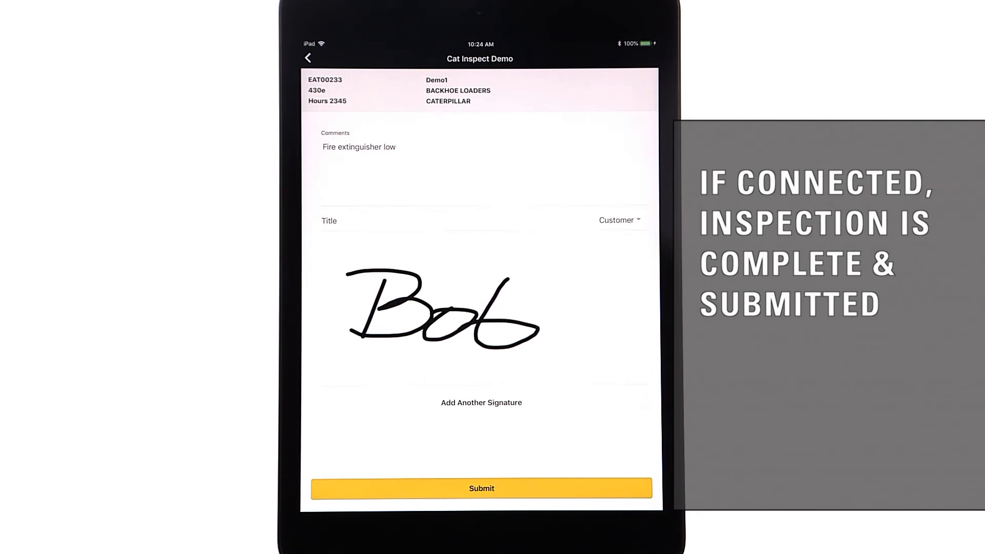
Submit the signed inspection and return to the Inspections list showing Cat Inspect Demo in progress.
click(482, 489)
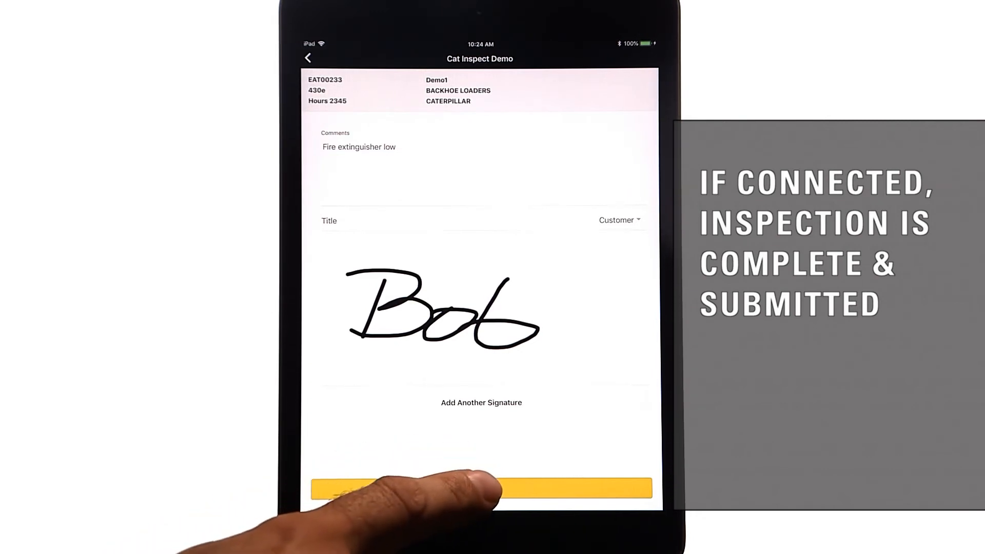
click(481, 489)
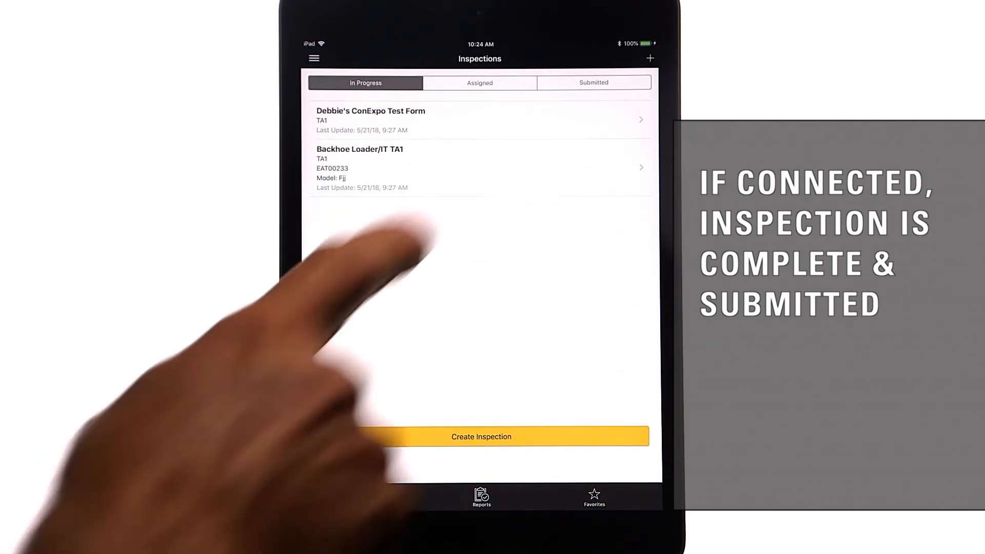
click(593, 82)
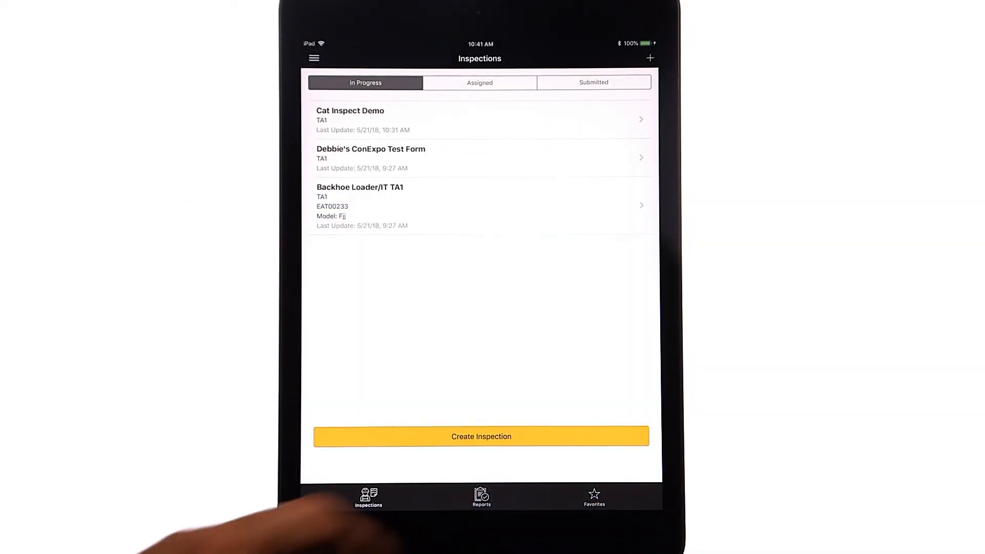
Switch to the Reports list and retrieve a listed report's PDF.
click(481, 497)
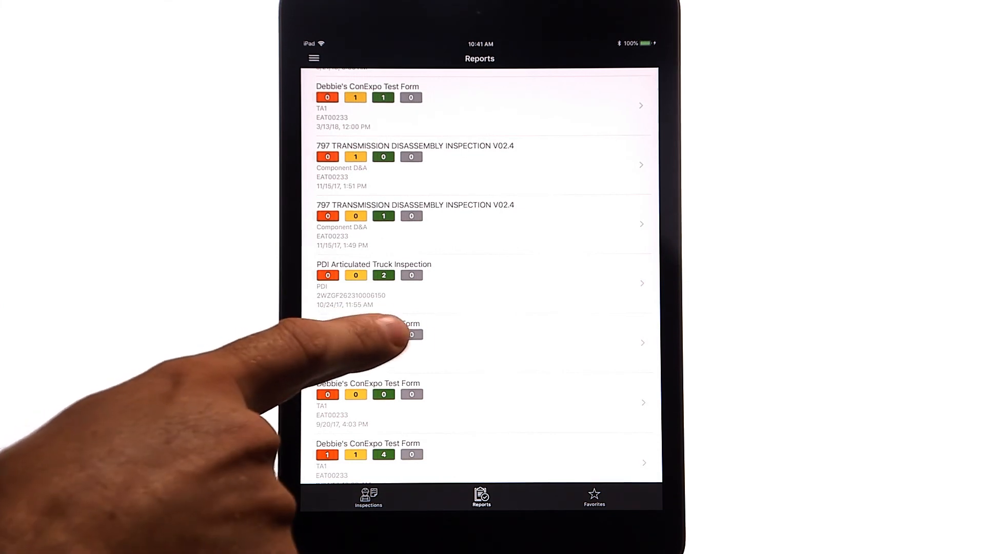
click(377, 343)
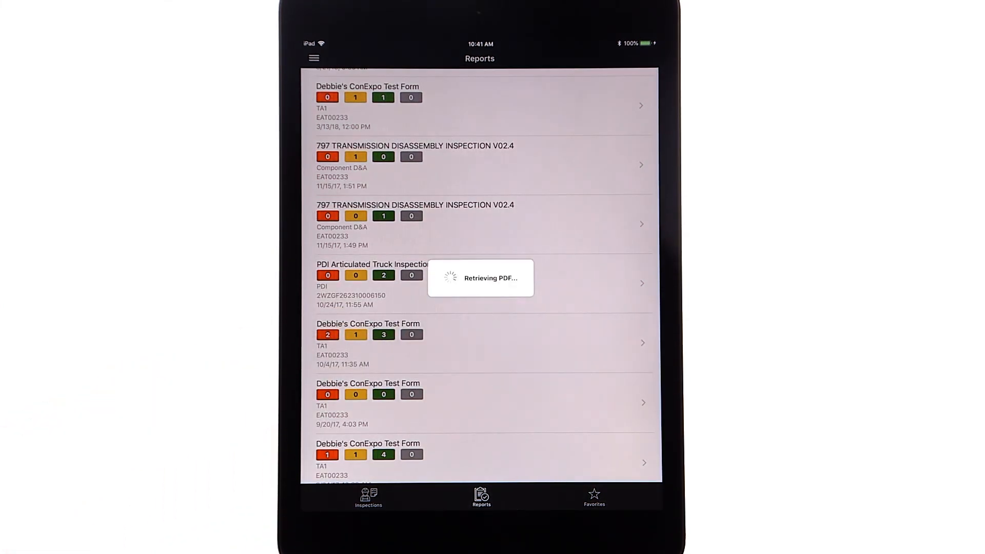